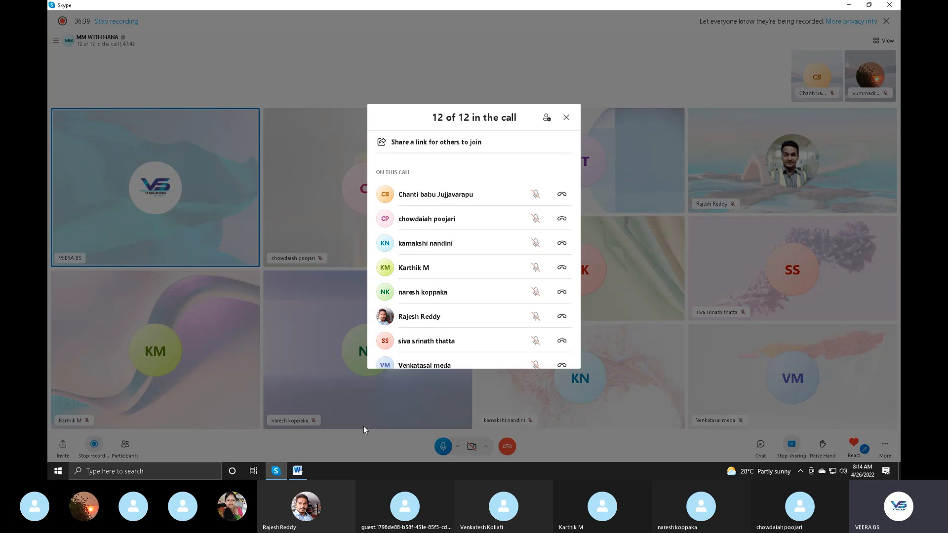
pyautogui.moveTo(302, 389)
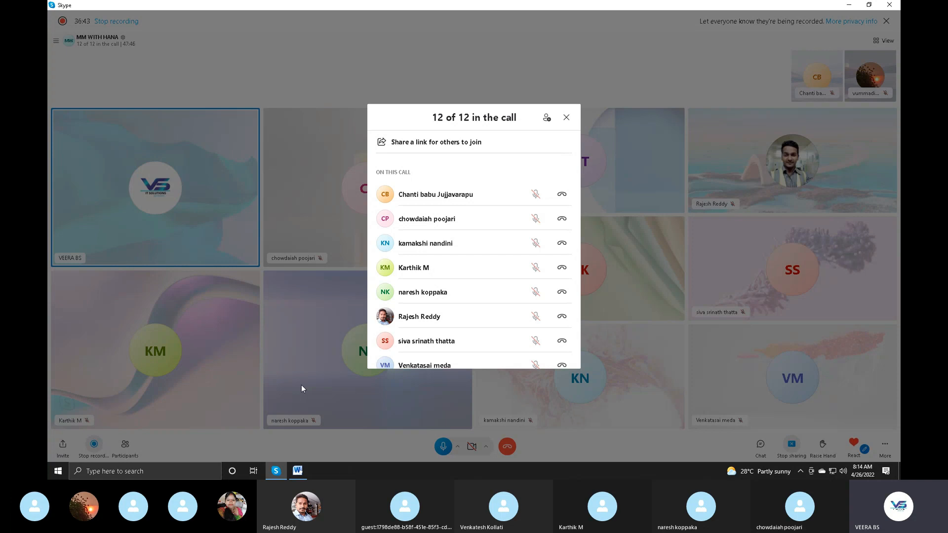
pyautogui.click(564, 118)
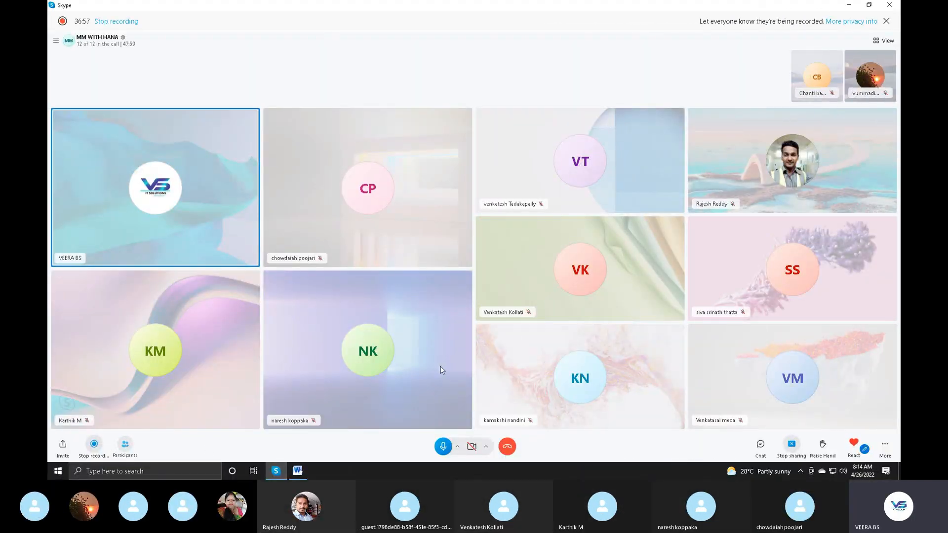
pyautogui.click(124, 447)
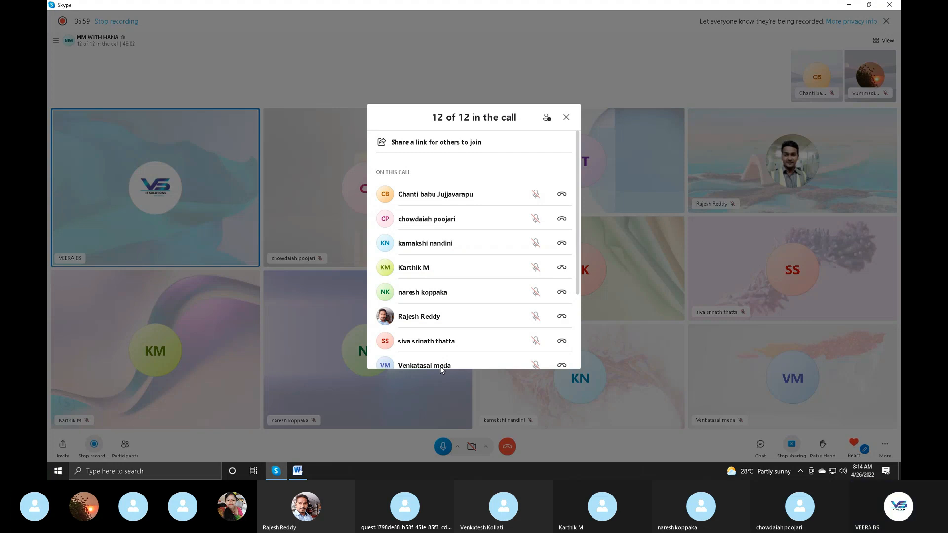